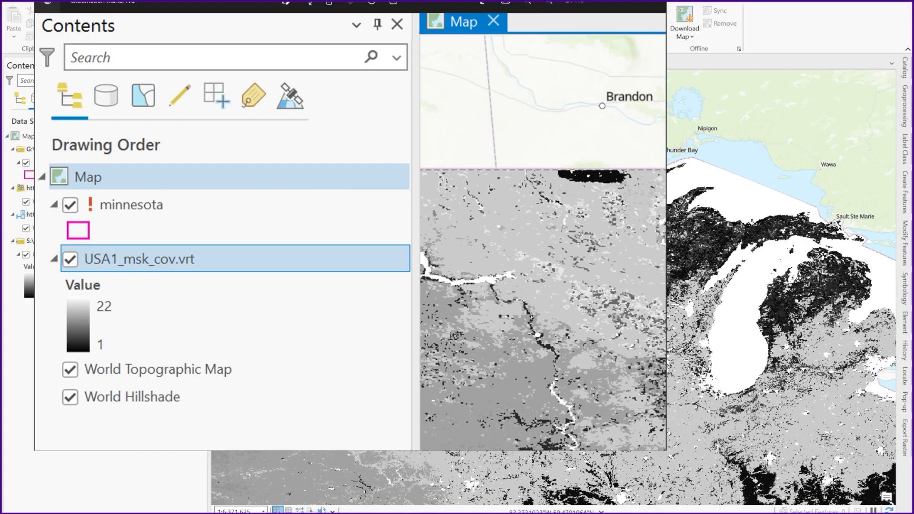
pyautogui.moveTo(795, 190)
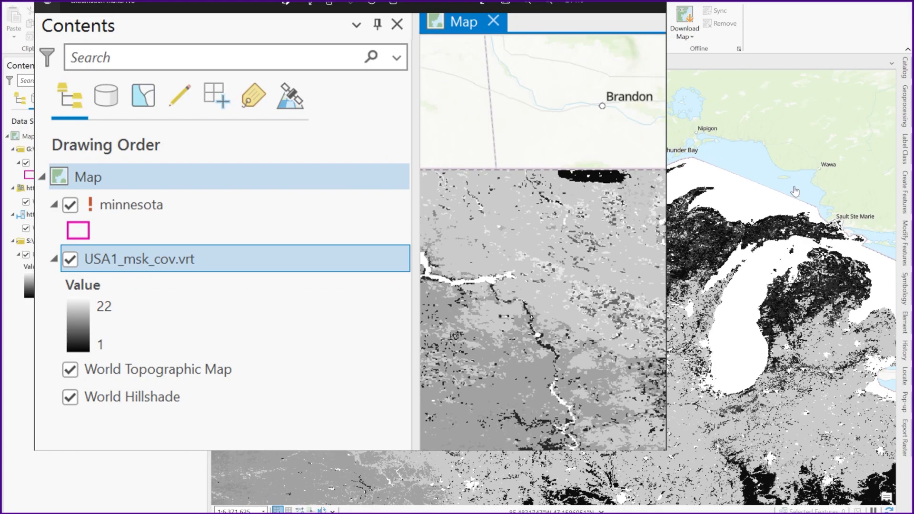
pyautogui.moveTo(95, 208)
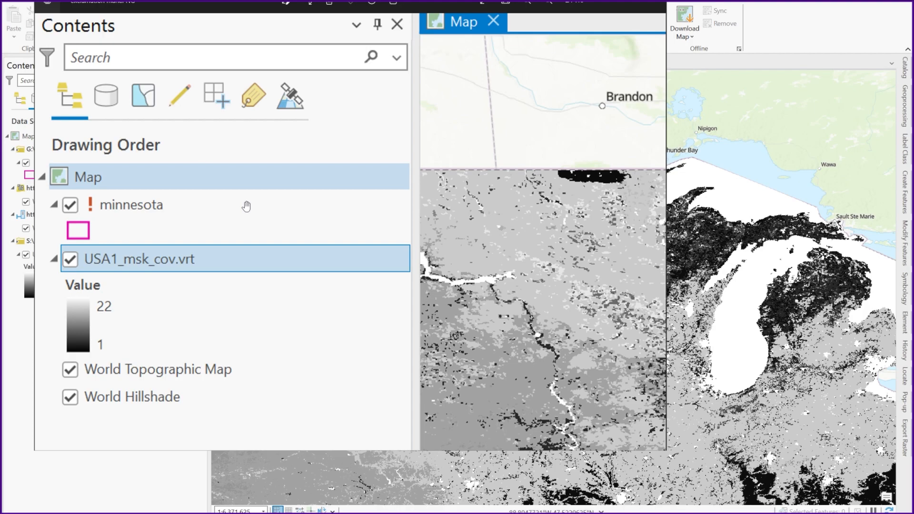
pyautogui.moveTo(116, 207)
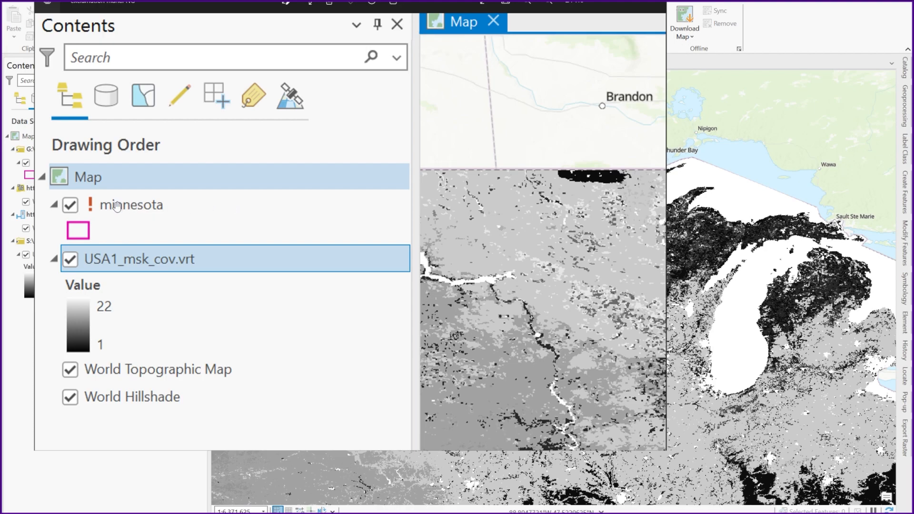
pyautogui.moveTo(110, 211)
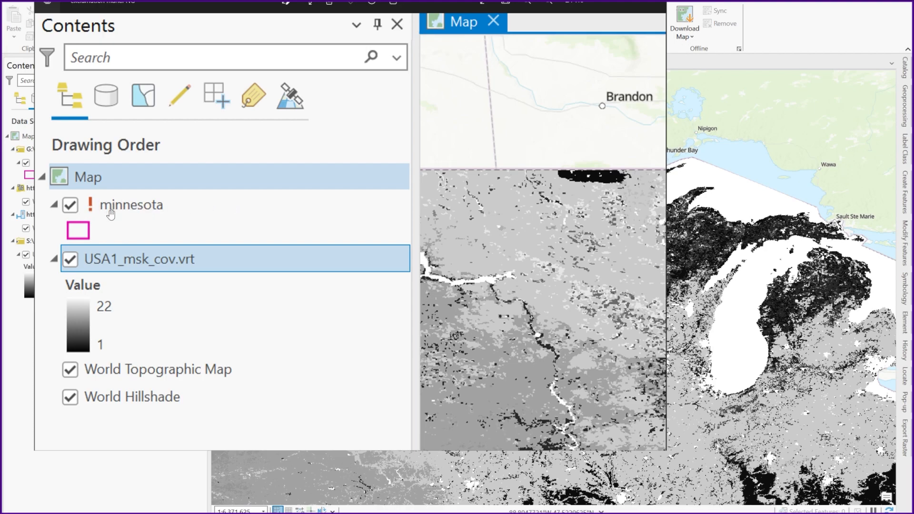
pyautogui.moveTo(132, 210)
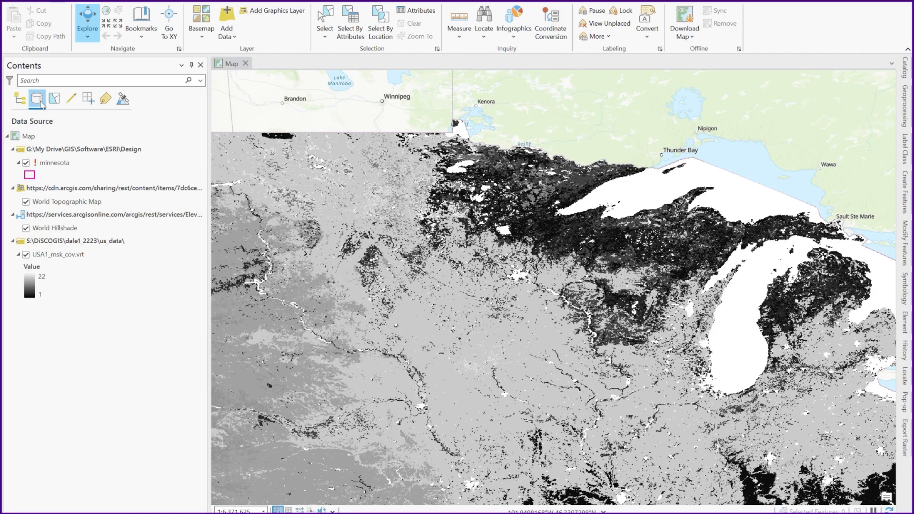
# List layers by data source and inspect the old G:\ folder path behind the broken minnesota layer
pyautogui.click(38, 98)
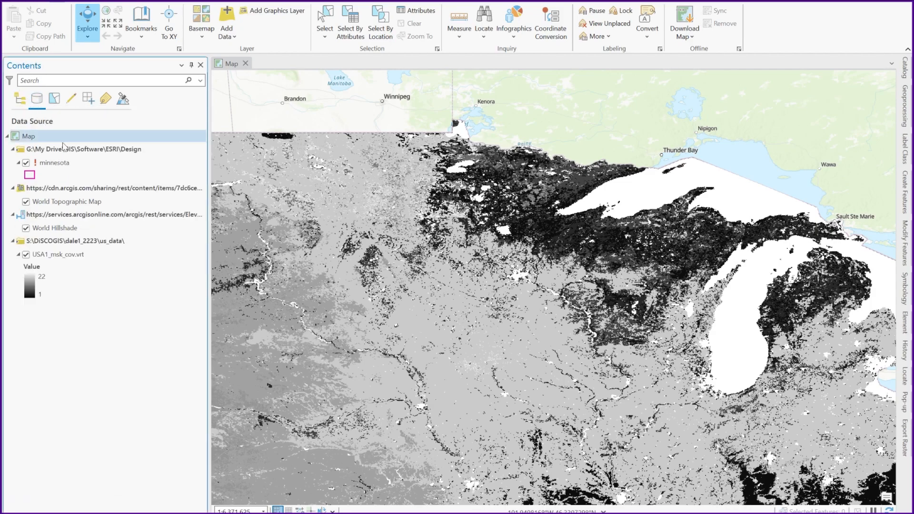
pyautogui.click(85, 148)
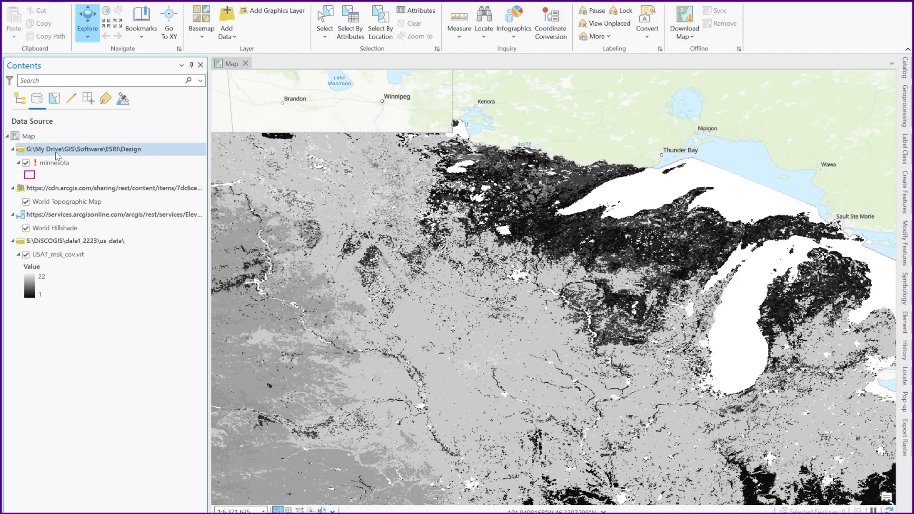
pyautogui.moveTo(94, 157)
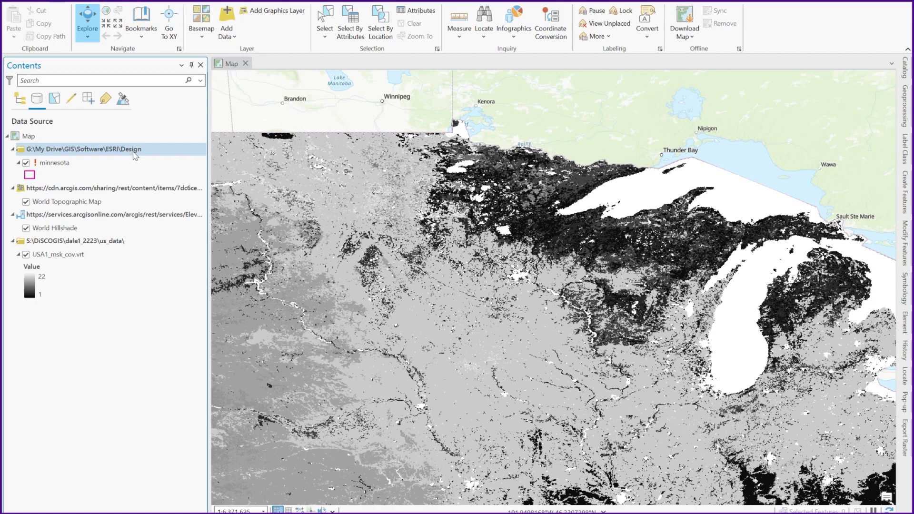
pyautogui.moveTo(131, 153)
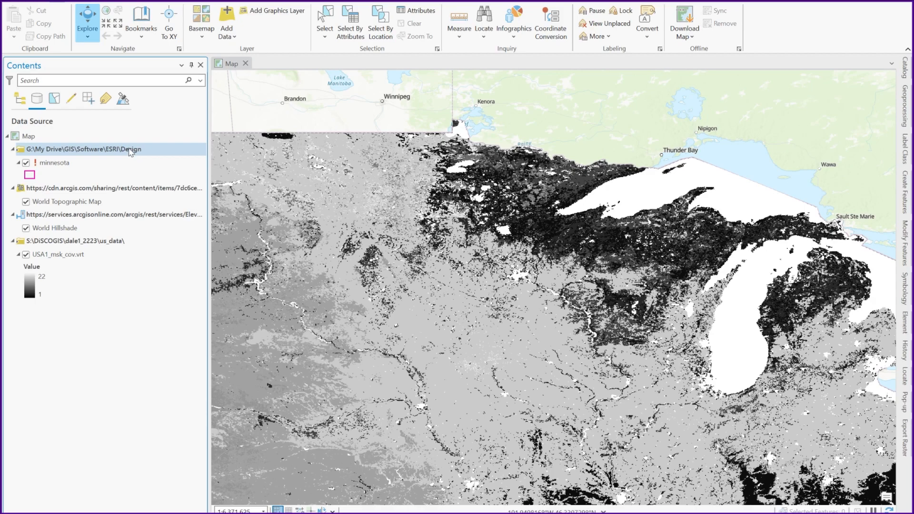
pyautogui.click(56, 163)
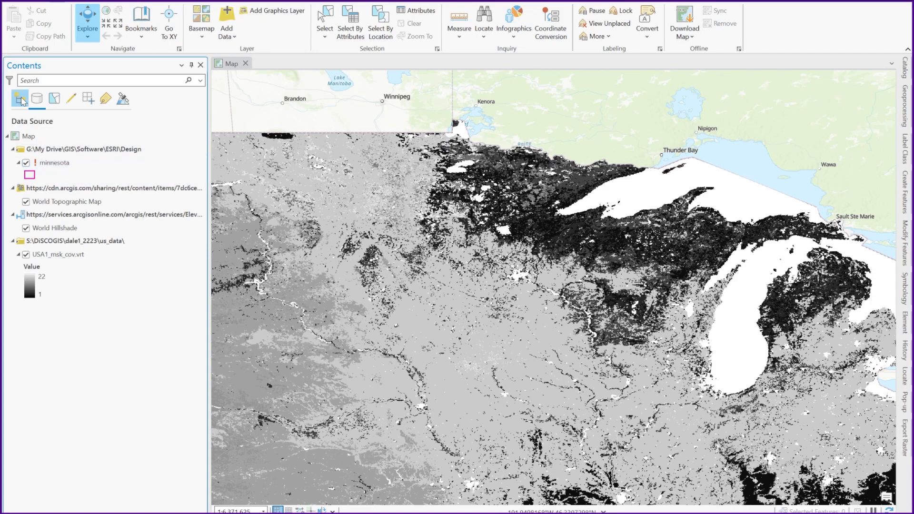
pyautogui.click(30, 175)
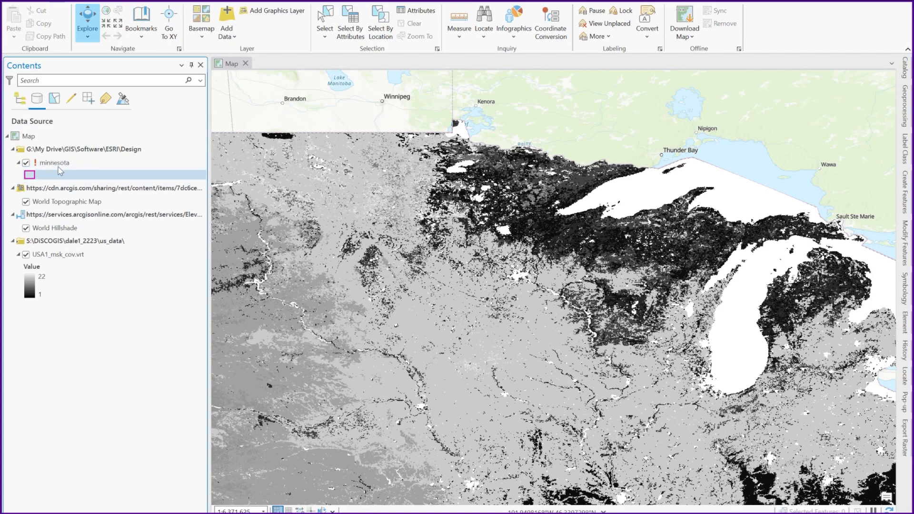
pyautogui.click(56, 162)
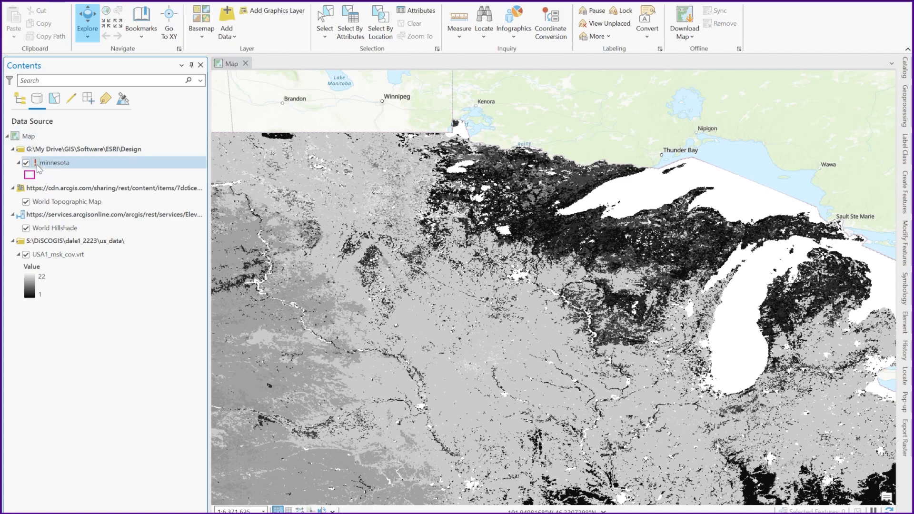
pyautogui.moveTo(29, 173)
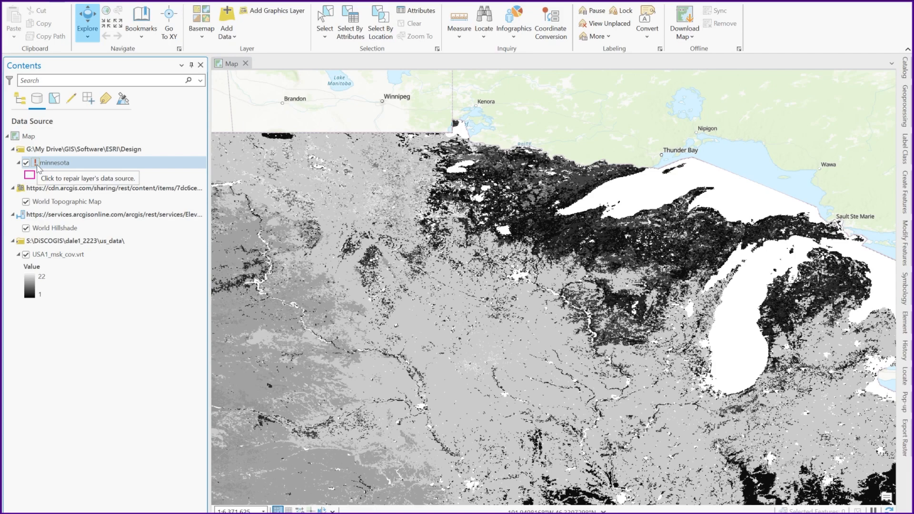
# Repair the layer's source to minnesota.shp in S:\DISCOGIS\dale1_2223
pyautogui.click(37, 163)
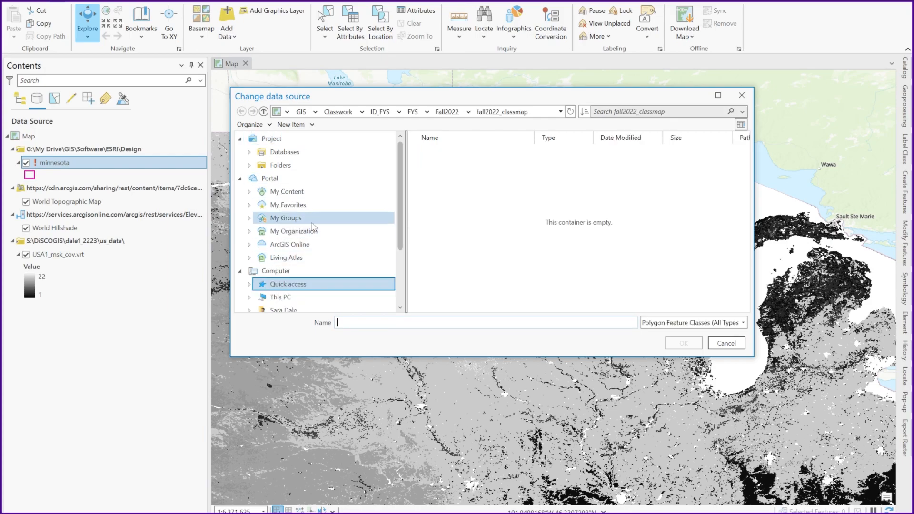
pyautogui.scroll(-3)
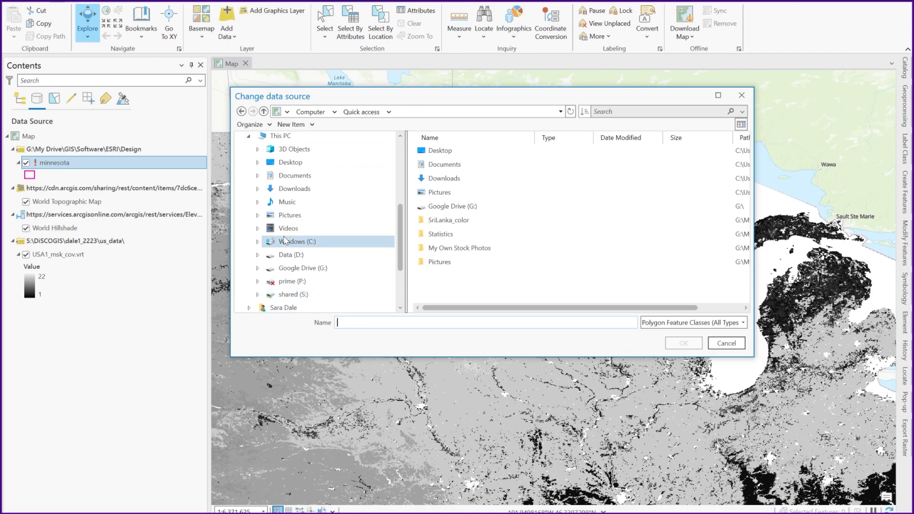
pyautogui.click(293, 294)
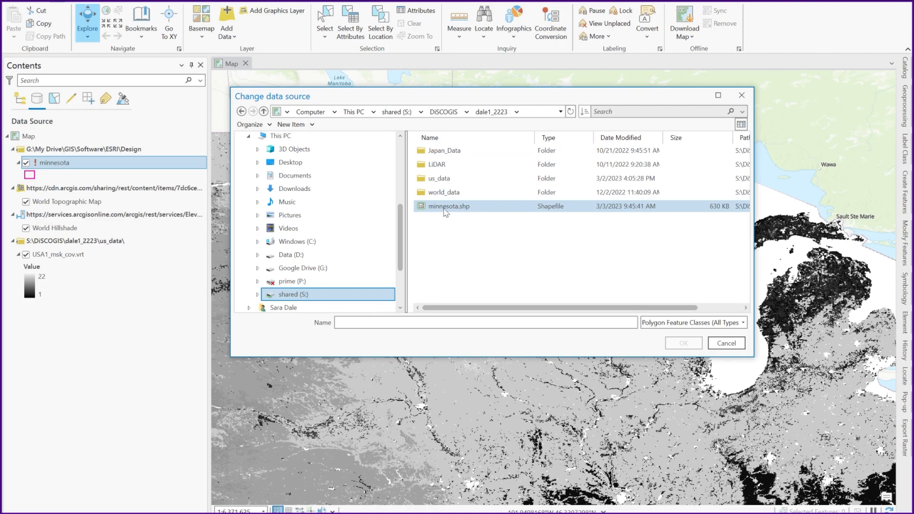
pyautogui.click(449, 205)
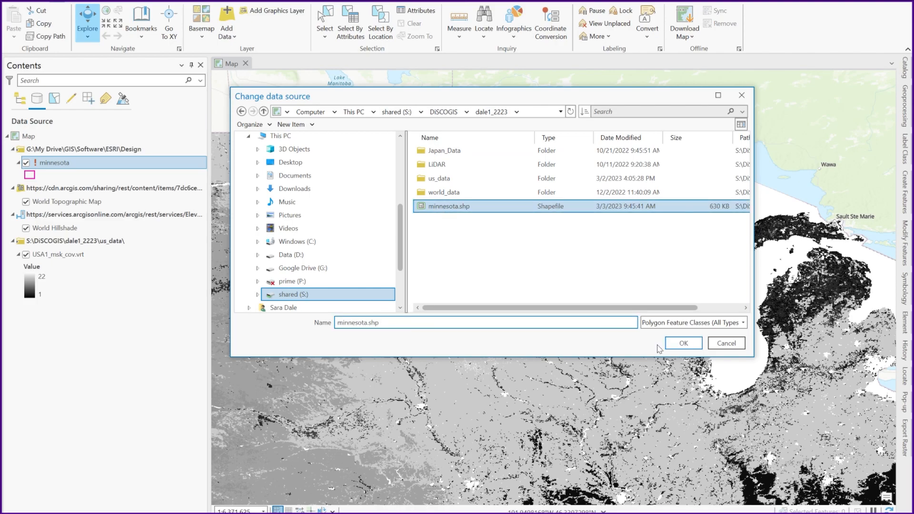
pyautogui.click(682, 343)
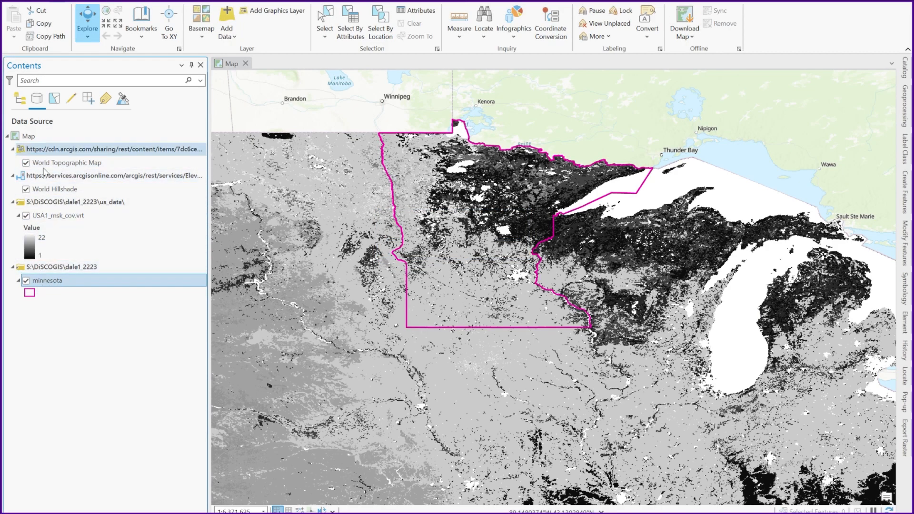
# Check the new dale1_2223 source entry and list layers by drawing order again
pyautogui.click(64, 267)
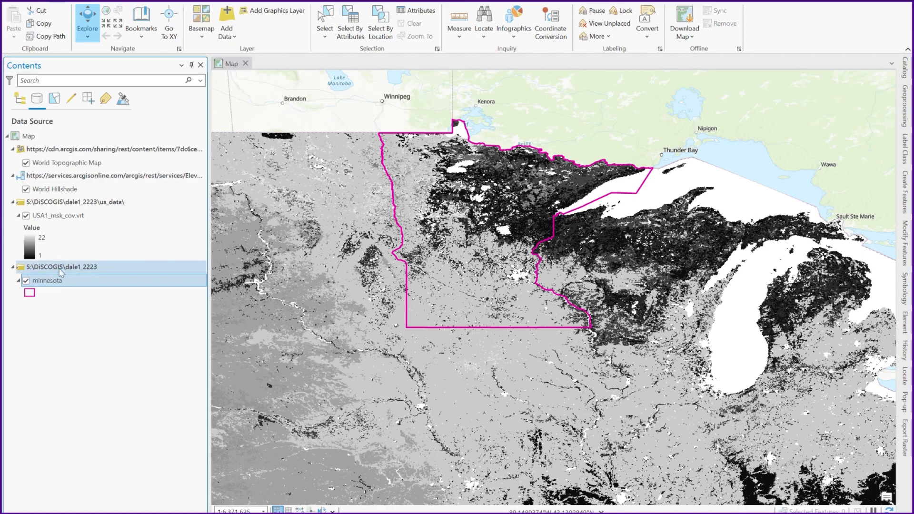
pyautogui.click(64, 267)
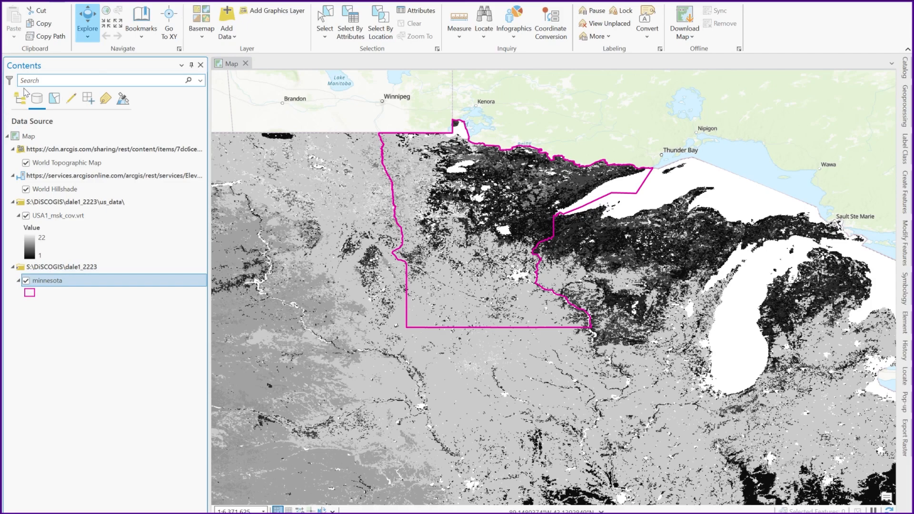
pyautogui.click(19, 98)
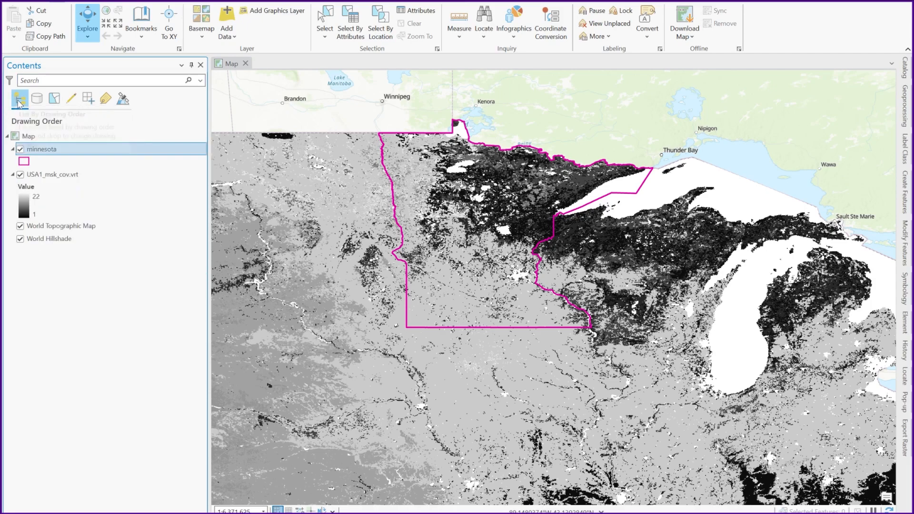